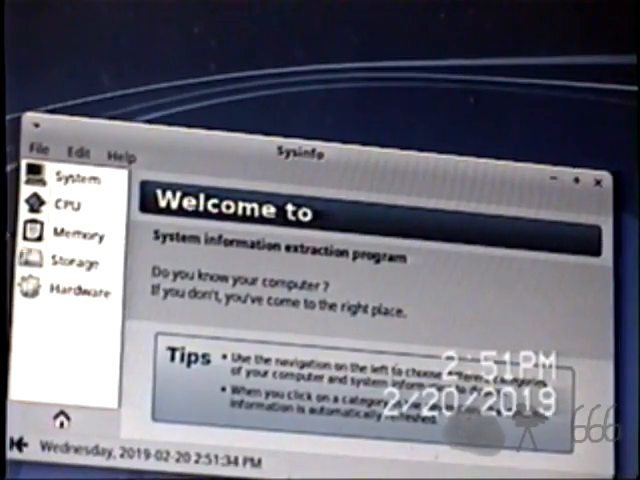
# View the general system information (Ubuntu 18.10, GNOME 3.30.1, kernel), then the Storage page.
pyautogui.click(73, 180)
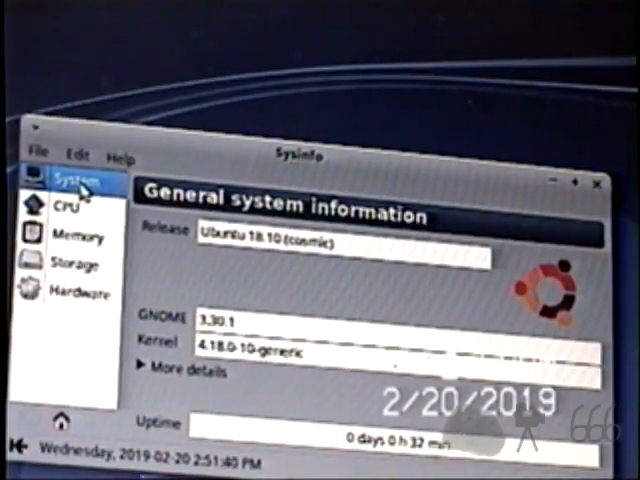
pyautogui.click(58, 206)
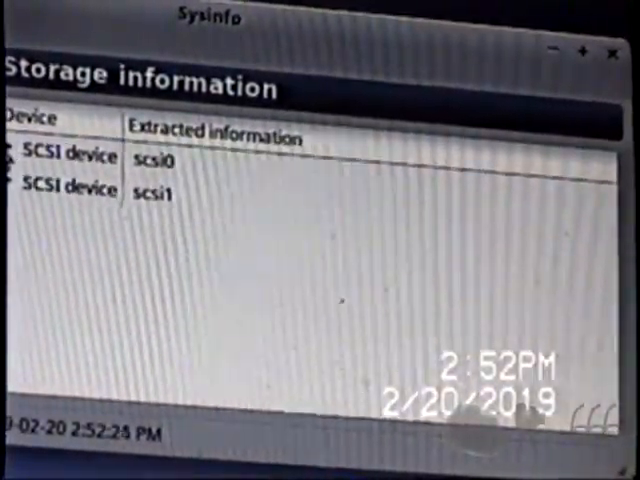
pyautogui.click(17, 155)
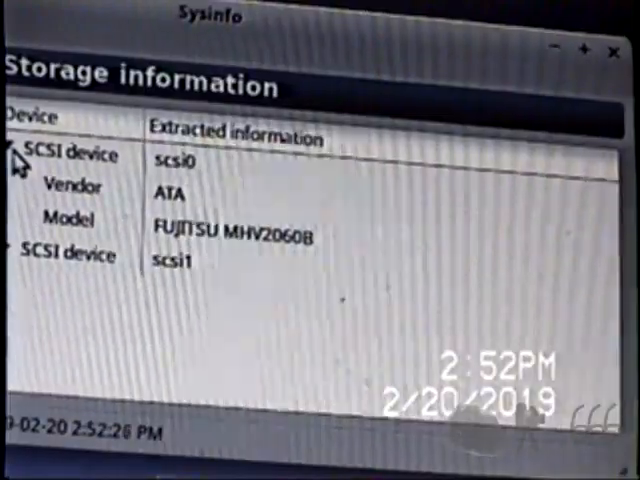
pyautogui.click(15, 155)
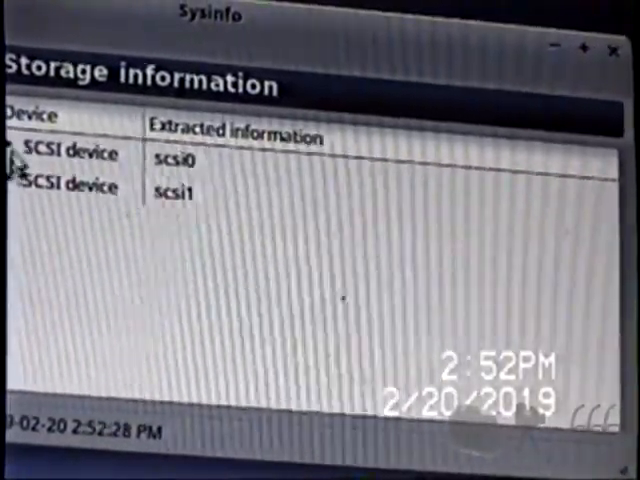